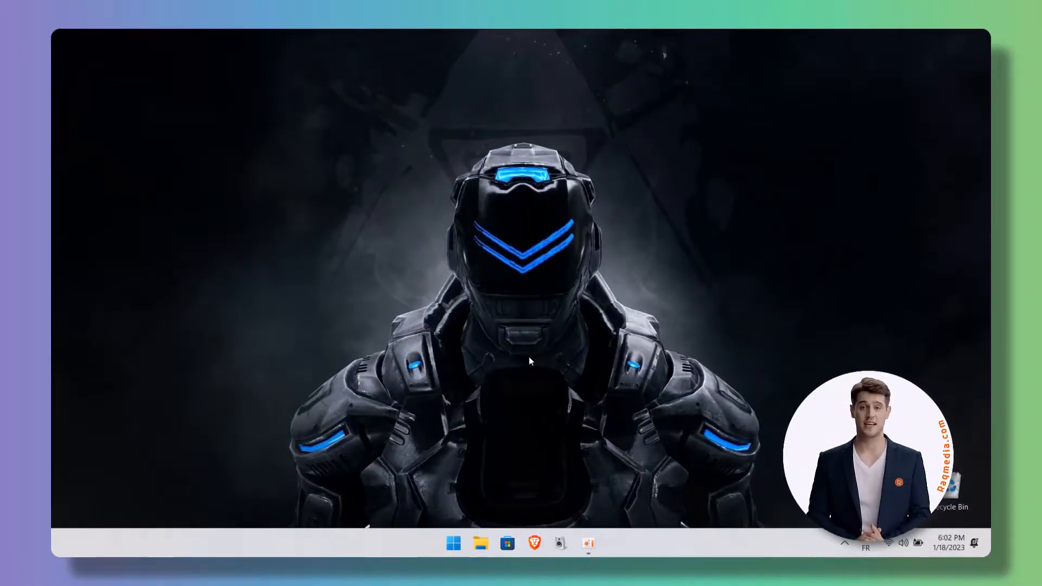
In File Explorer, browse to C:\Users and inspect the Raqmedia2 profile folder.
left_click(481, 544)
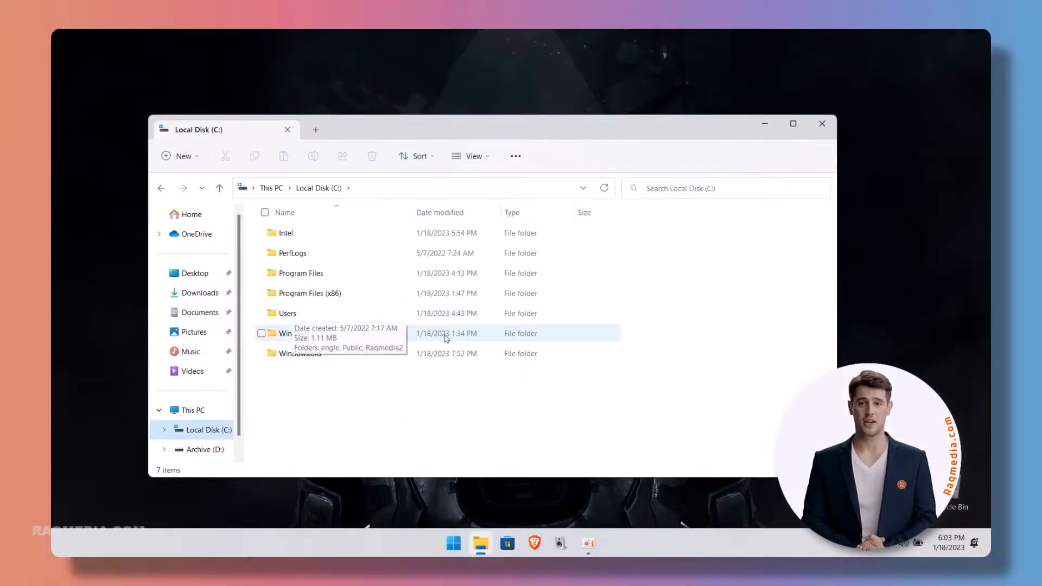
left_click(471, 155)
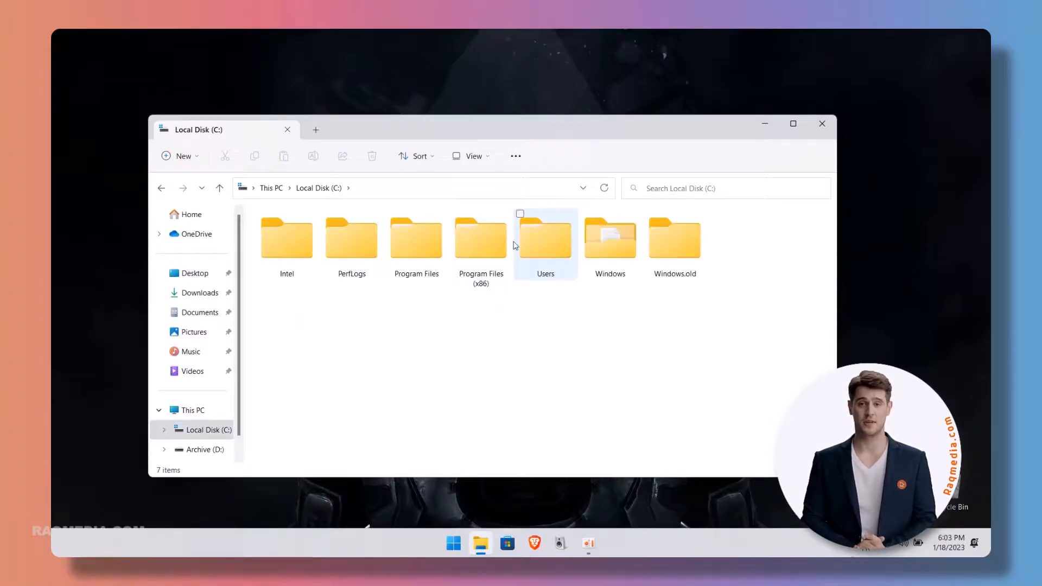
double_click(545, 238)
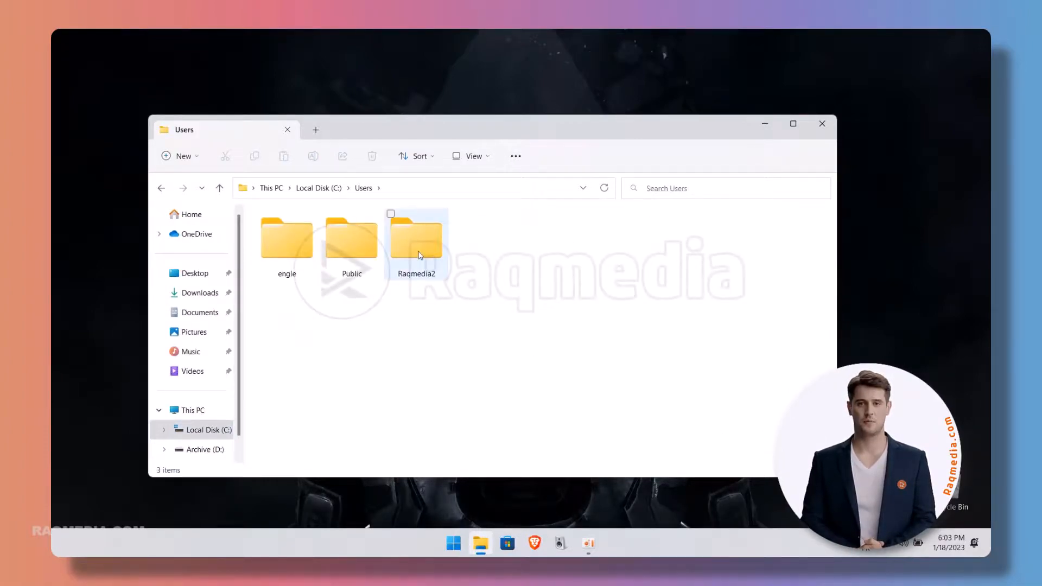
left_click(416, 239)
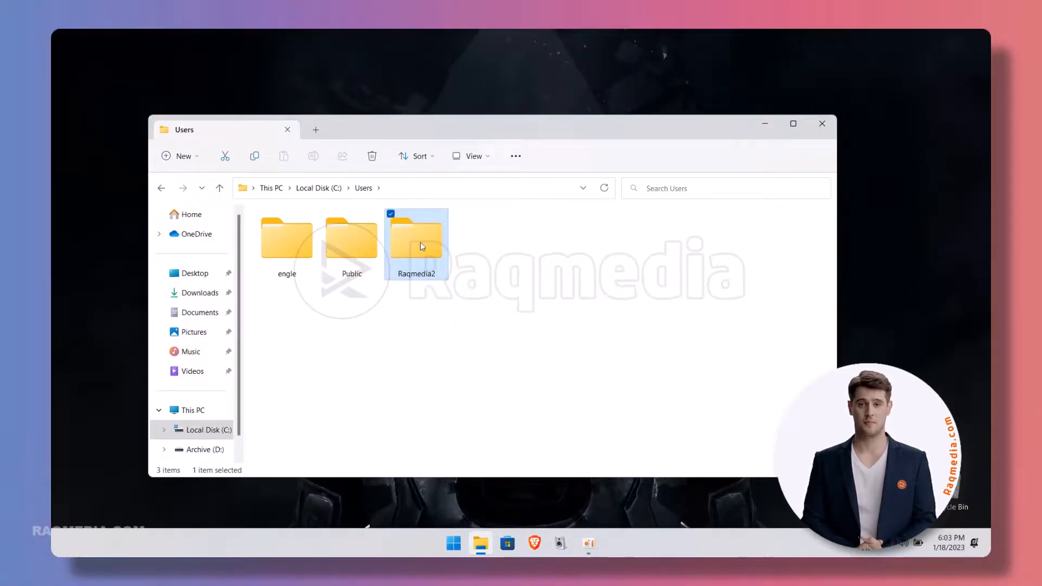
right_click(417, 238)
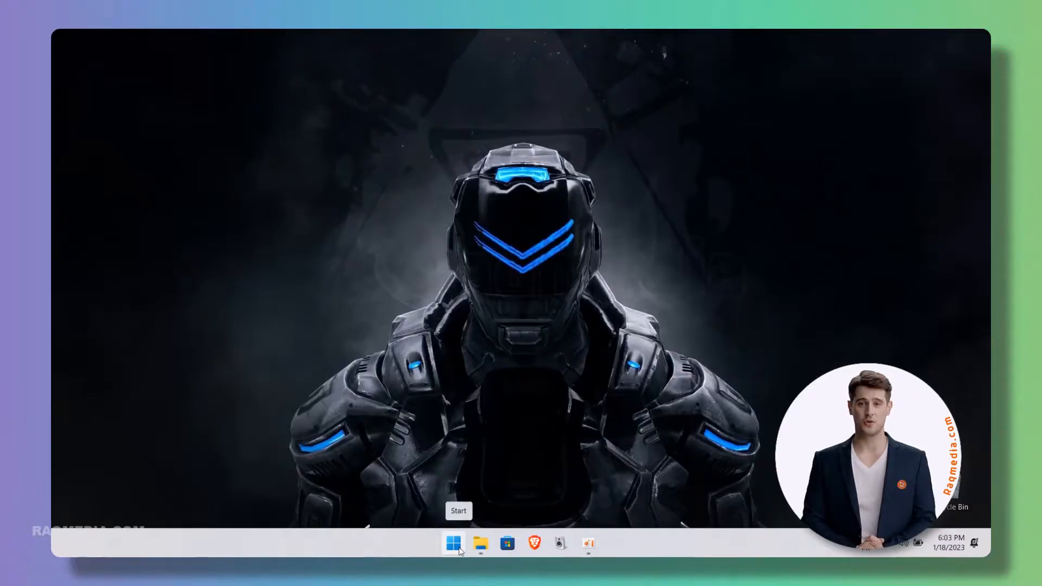
Search Start for 'computer Management' and run it as administrator.
left_click(453, 544)
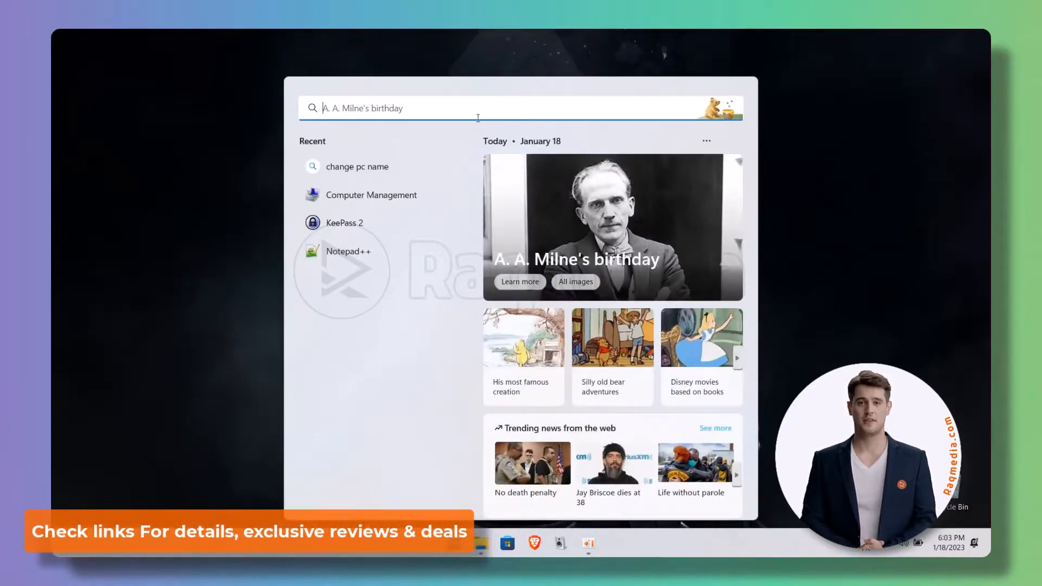
type("computer Management")
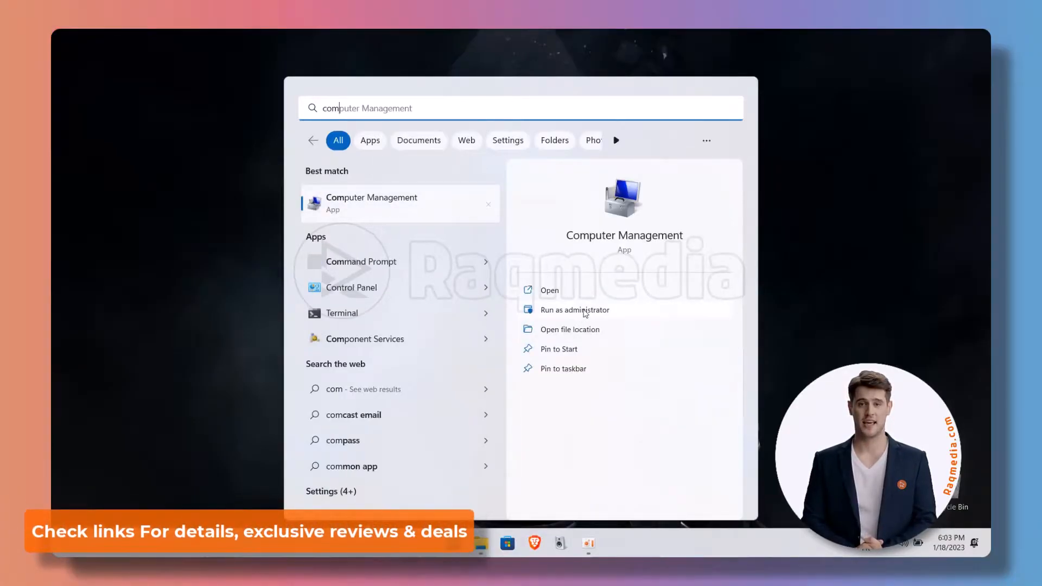
left_click(576, 309)
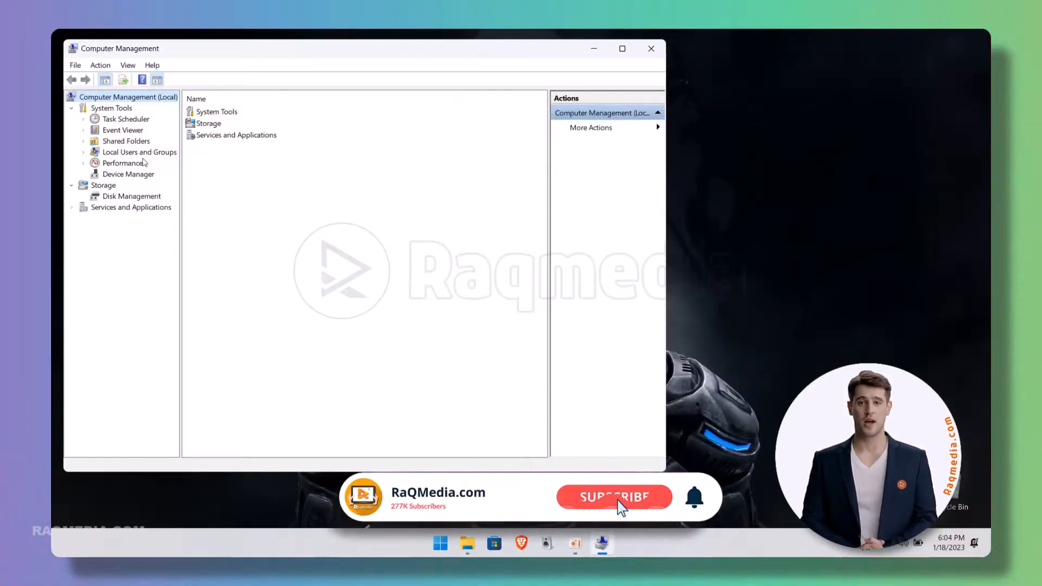
Expand Local Users and Groups > Users and select the Raqmedia2 account.
left_click(138, 152)
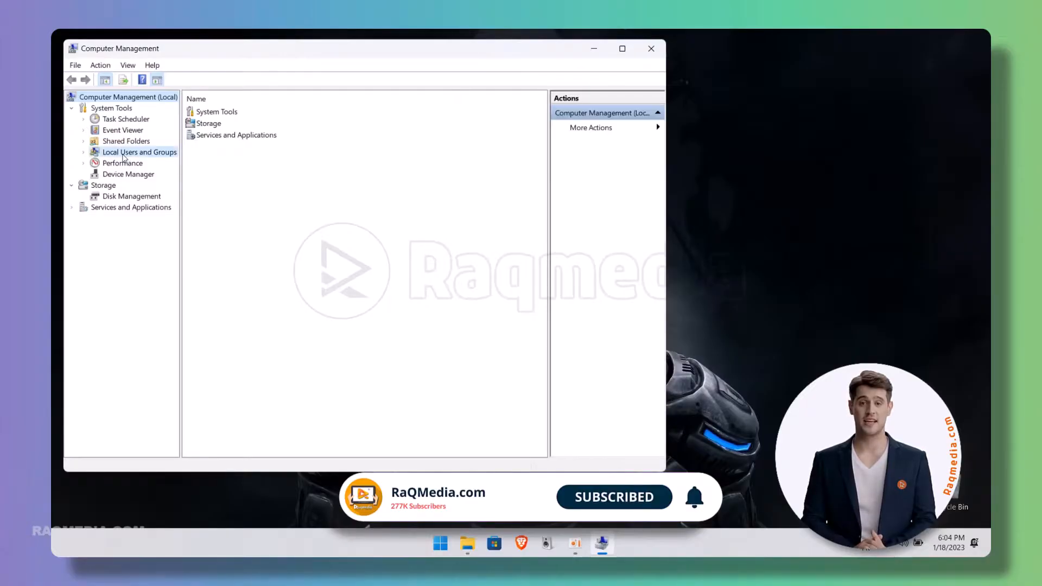
left_click(138, 152)
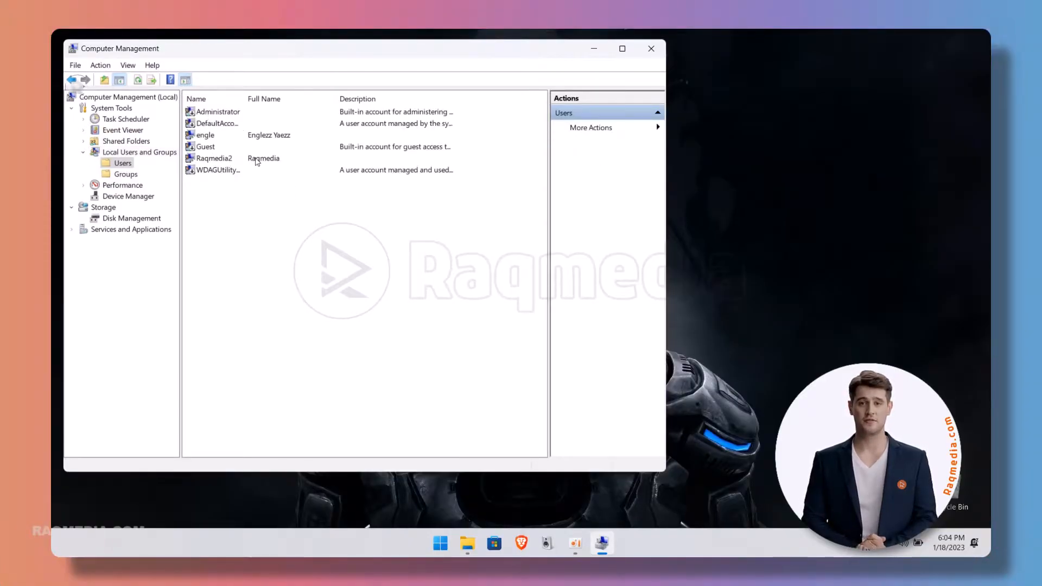
left_click(214, 159)
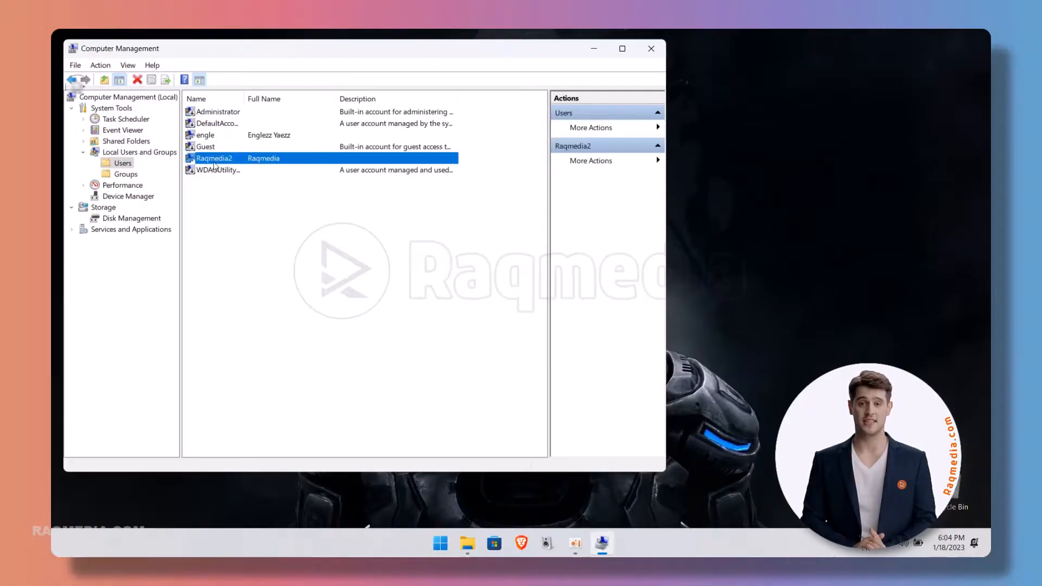
double_click(213, 159)
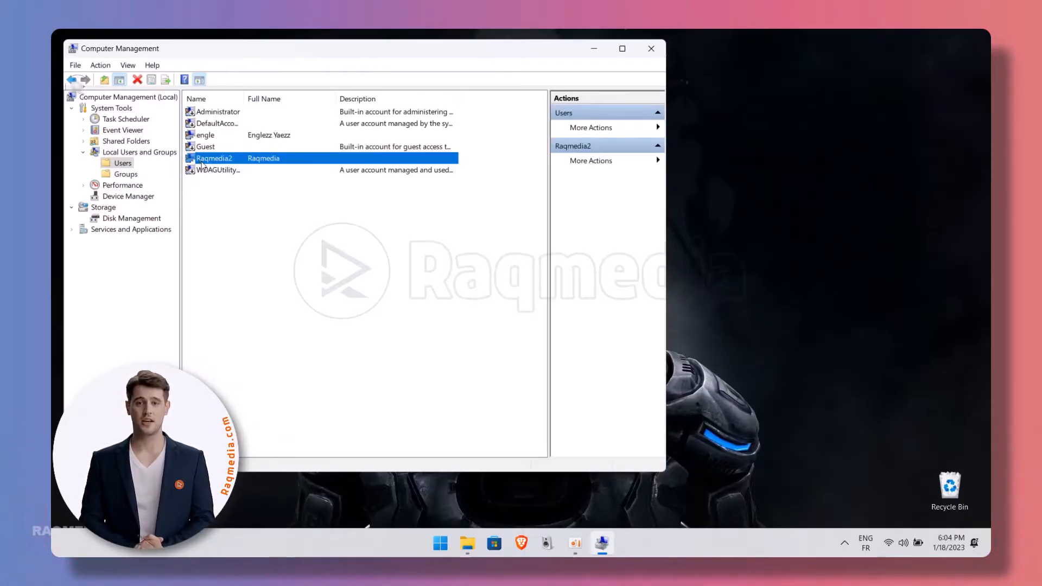
Rename the Raqmedia2 account to Raqmedia via its right-click menu.
right_click(214, 158)
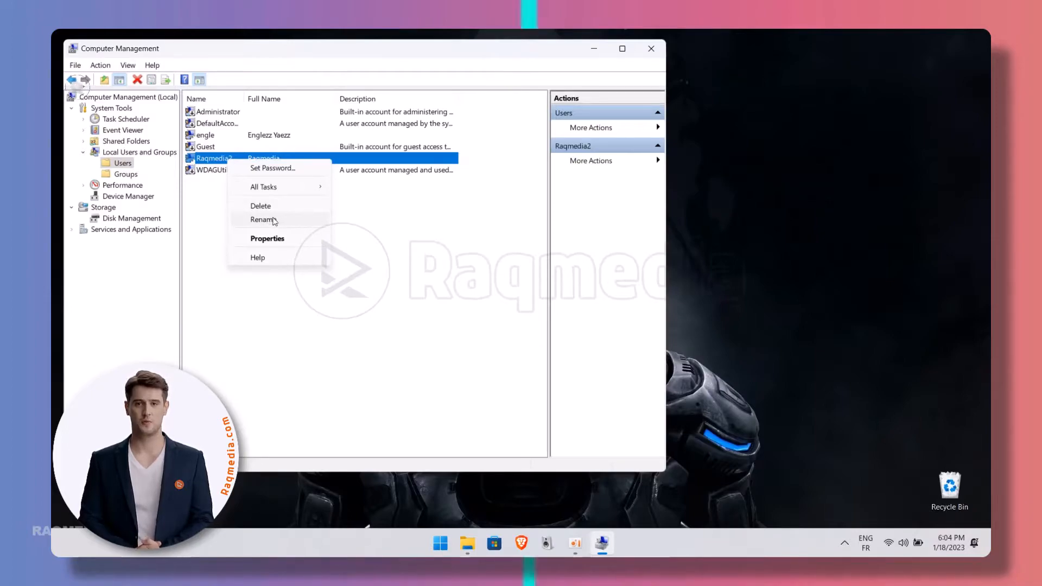
left_click(262, 220)
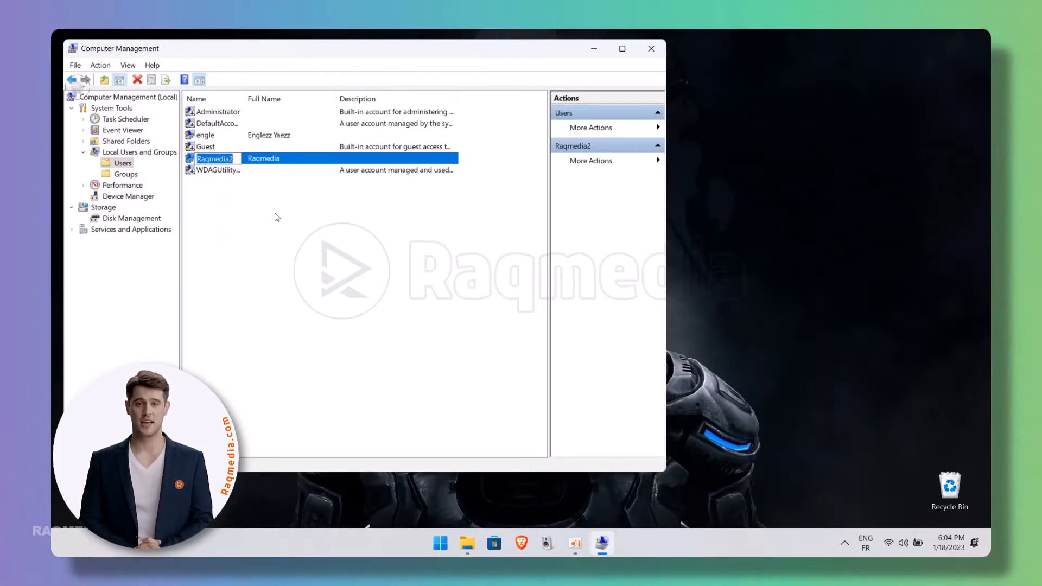
left_click(214, 159)
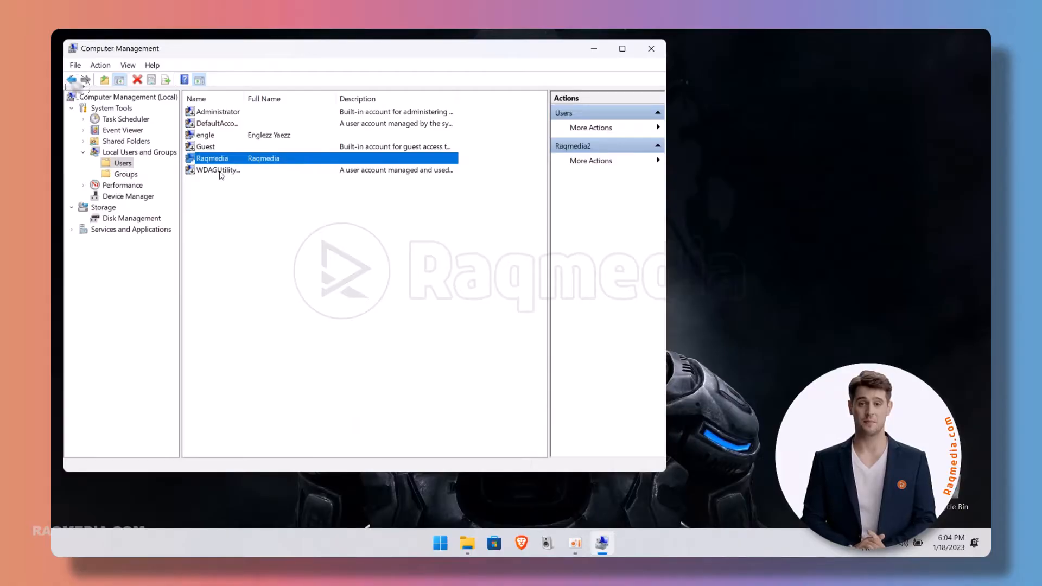
mouse_move(256, 189)
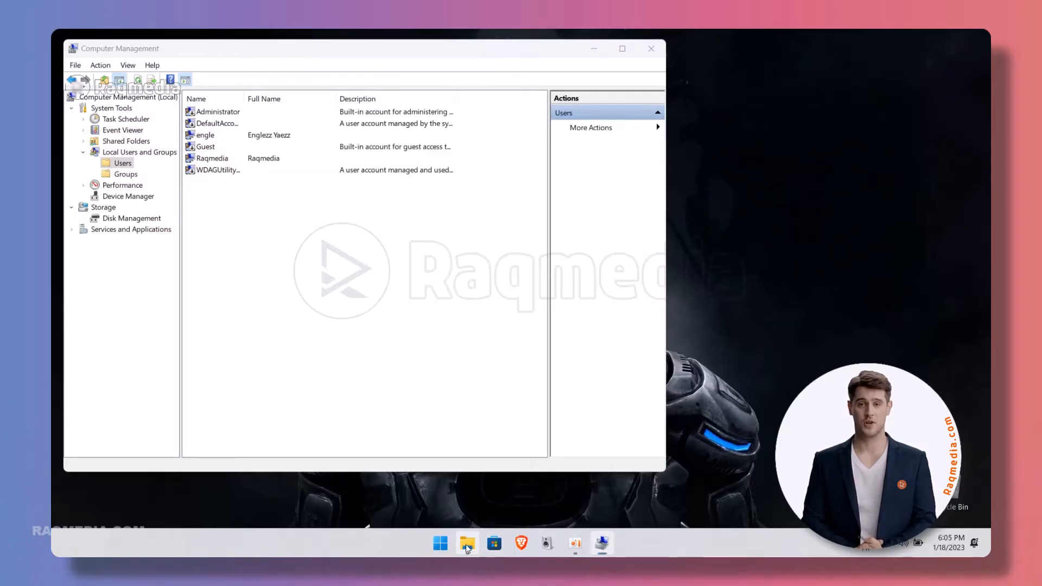
Check the Users folder still shows Raqmedia2, then close File Explorer and Computer Management.
left_click(466, 544)
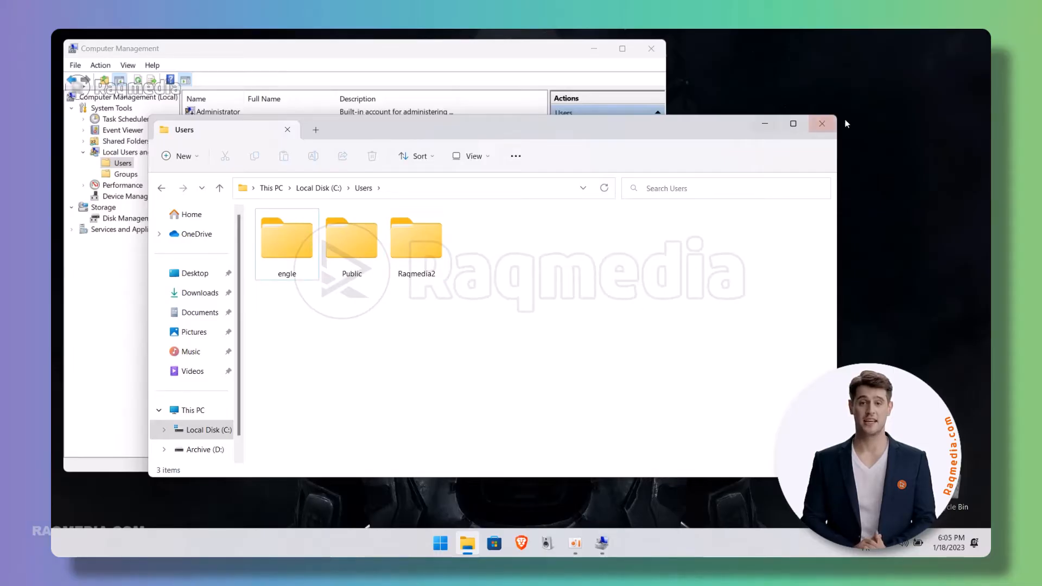
left_click(822, 124)
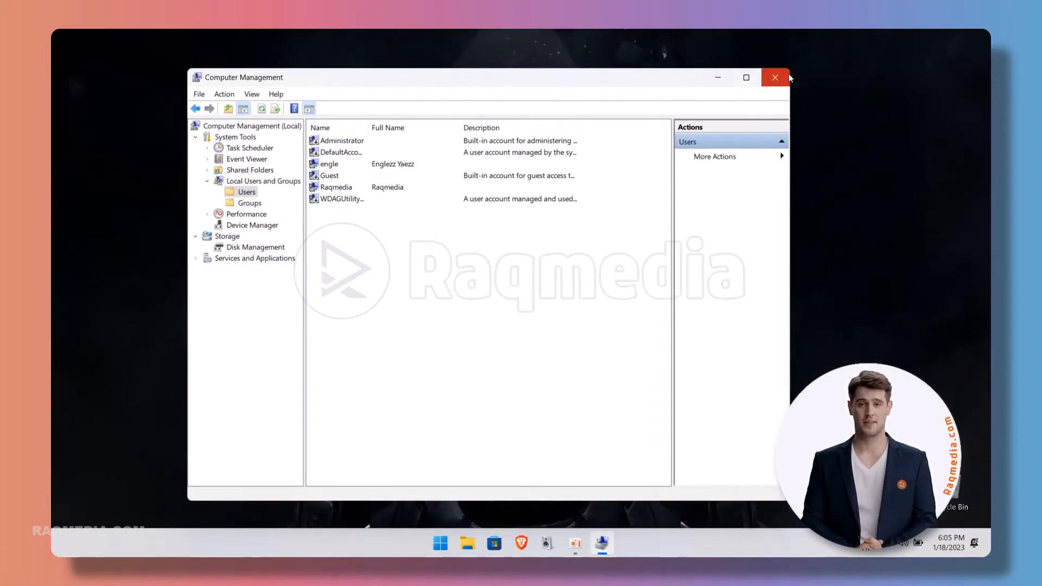
left_click(774, 77)
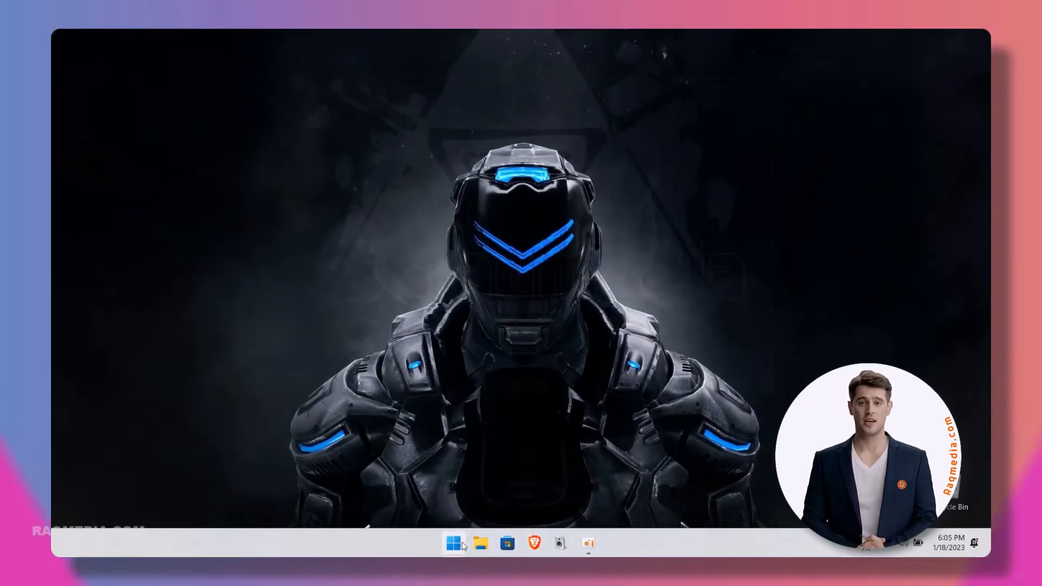
Restart the computer from the Start menu power options.
left_click(454, 543)
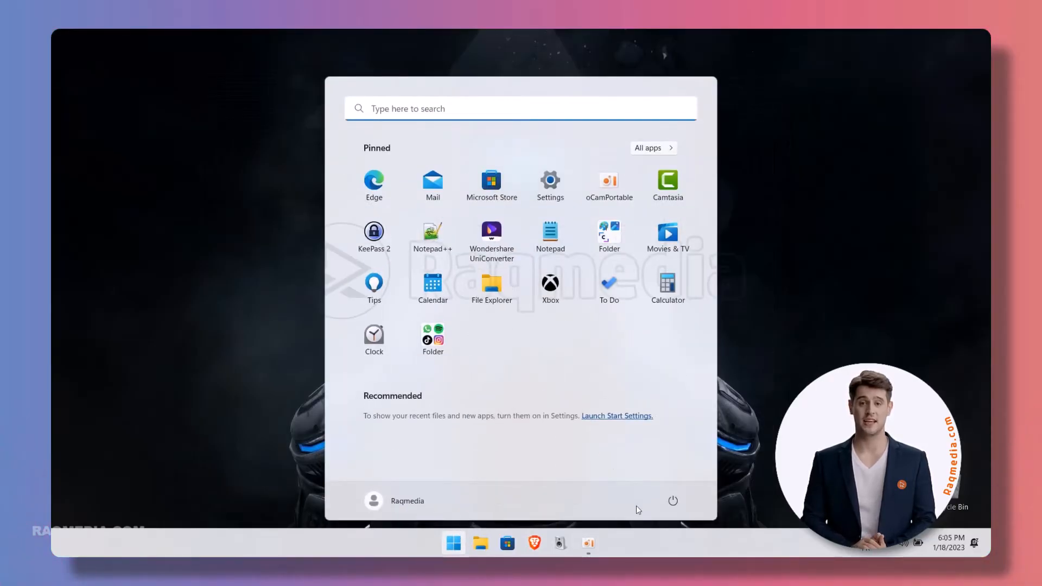
left_click(673, 500)
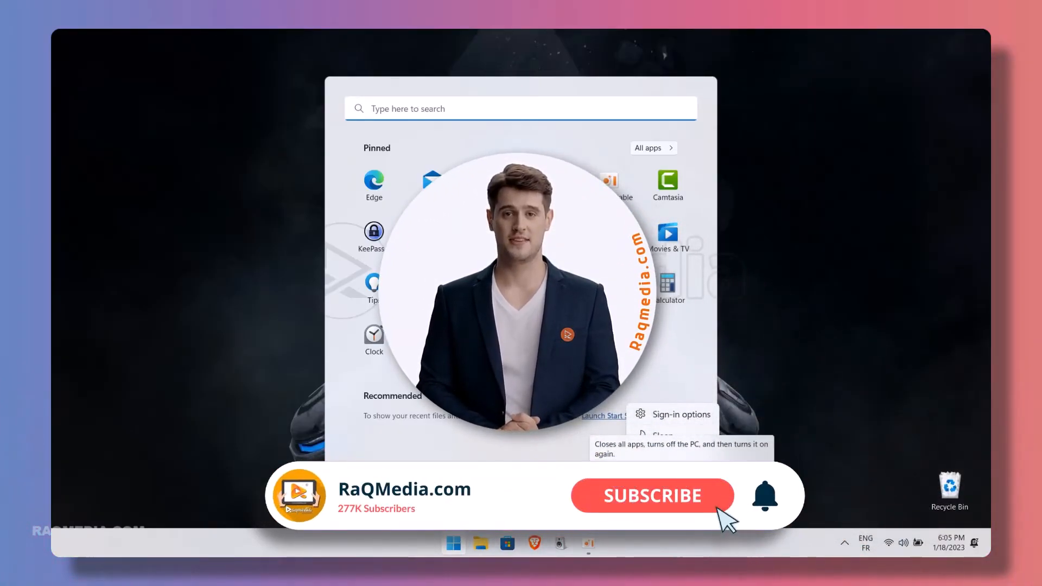
left_click(653, 495)
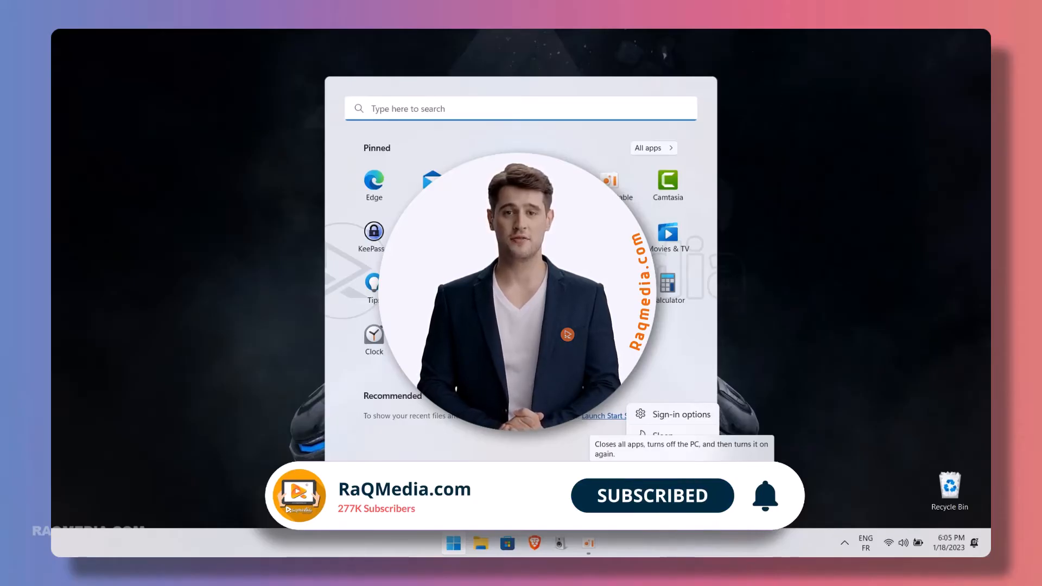